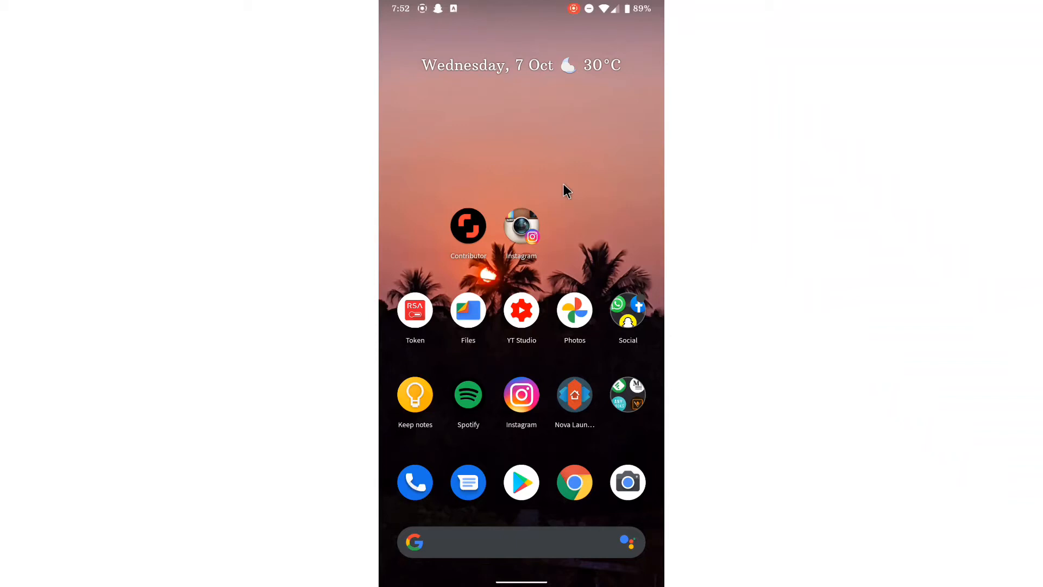
pyautogui.moveTo(612, 320)
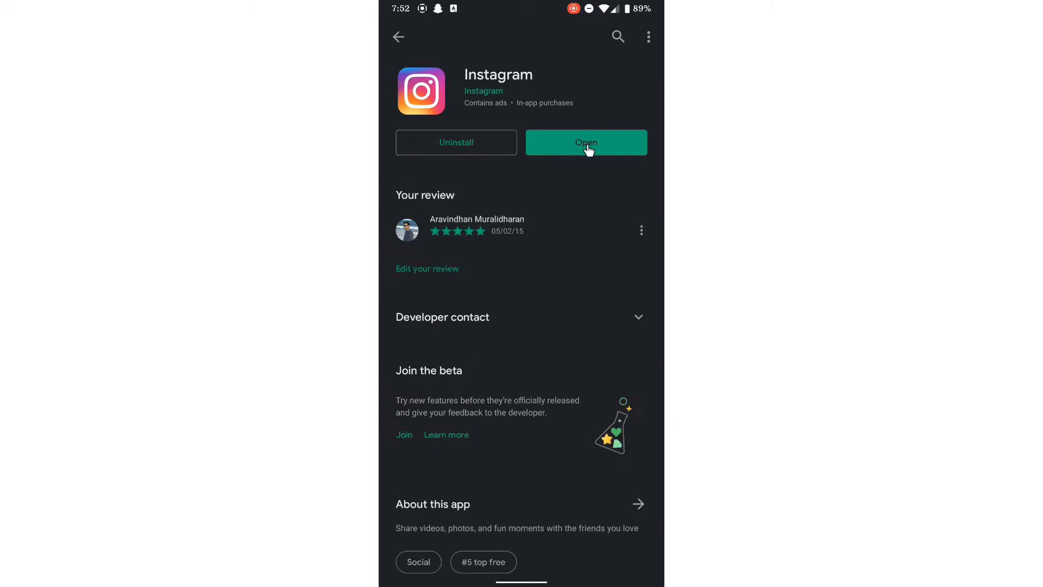
# - Launch Instagram from the Play Store and reveal the profile's hamburger menu of account options
pyautogui.click(586, 143)
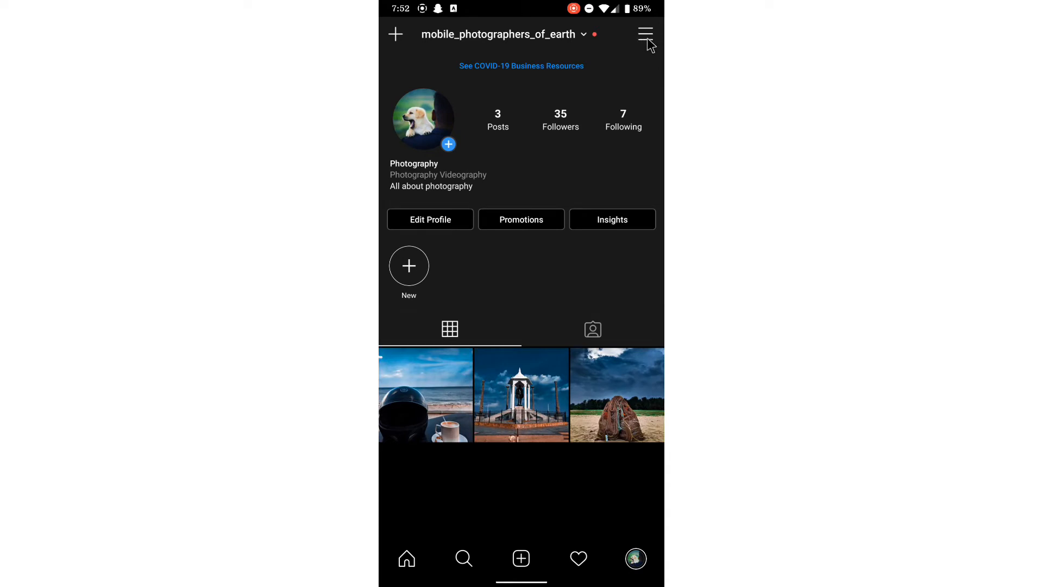
pyautogui.click(645, 34)
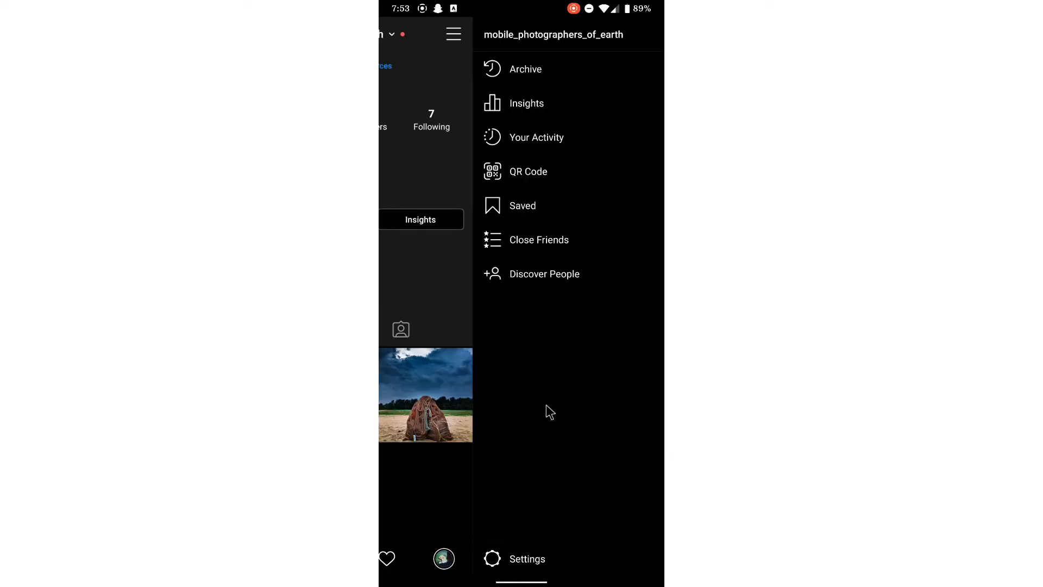
# - Go into Settings and pull down past the top until the hidden App Icon page appears
pyautogui.click(527, 558)
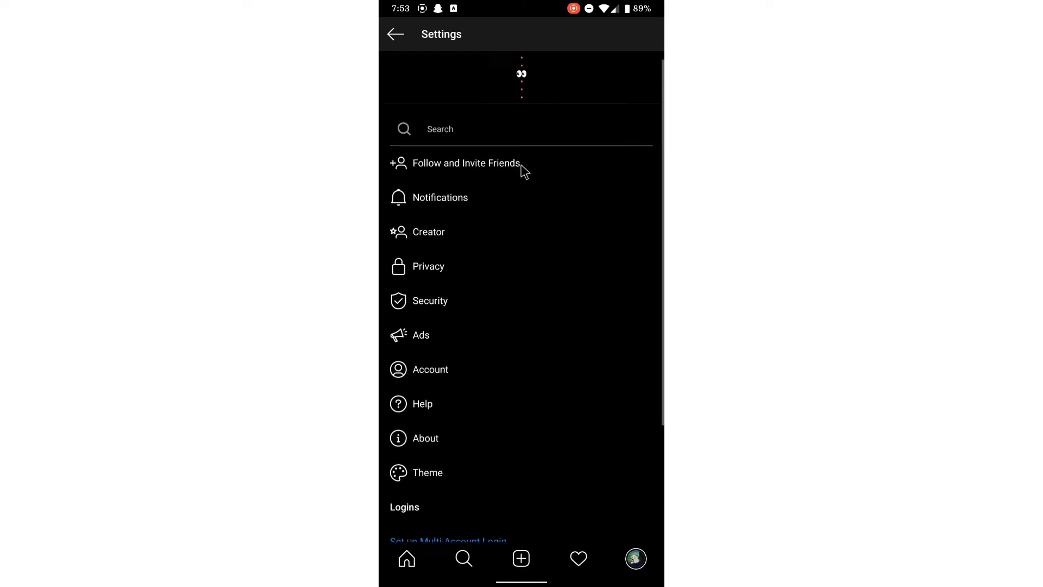
pyautogui.scroll(-3)
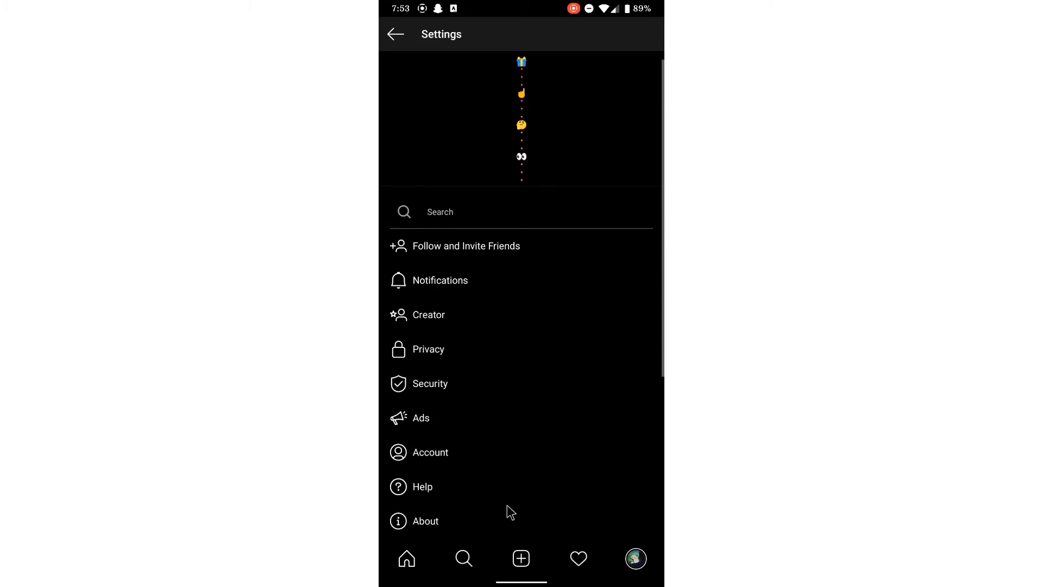
pyautogui.scroll(-3)
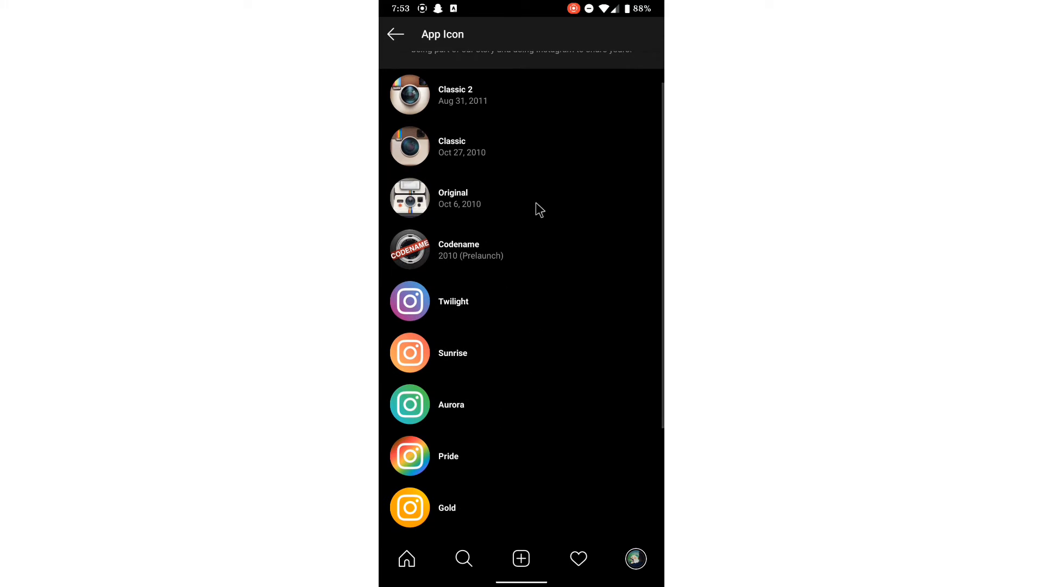
# - Add the Classic camera icon as a home-screen shortcut automatically and return to the home screen
pyautogui.scroll(-3)
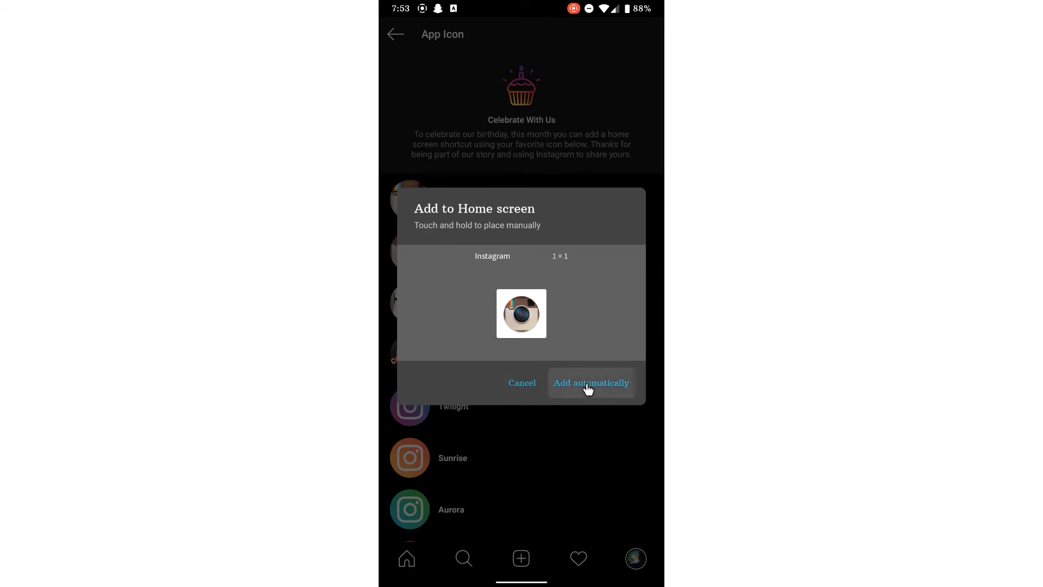
pyautogui.click(589, 382)
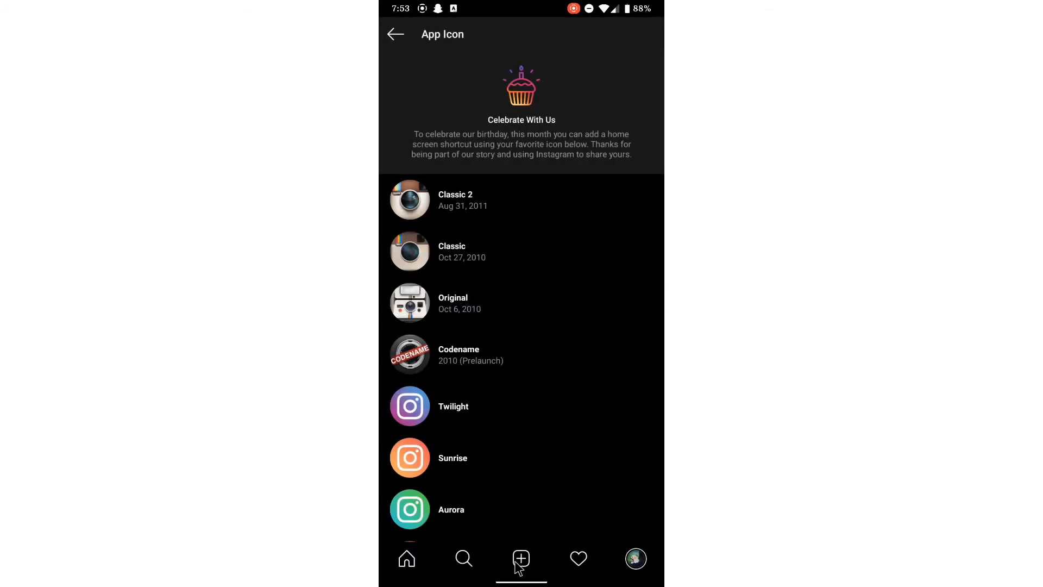
pyautogui.press('home')
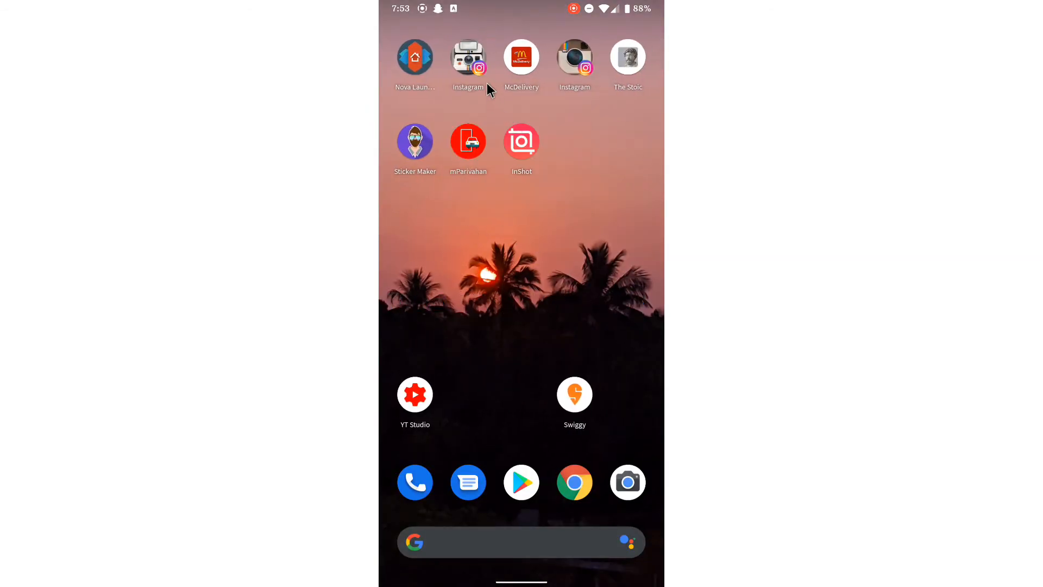
pyautogui.moveTo(504, 406)
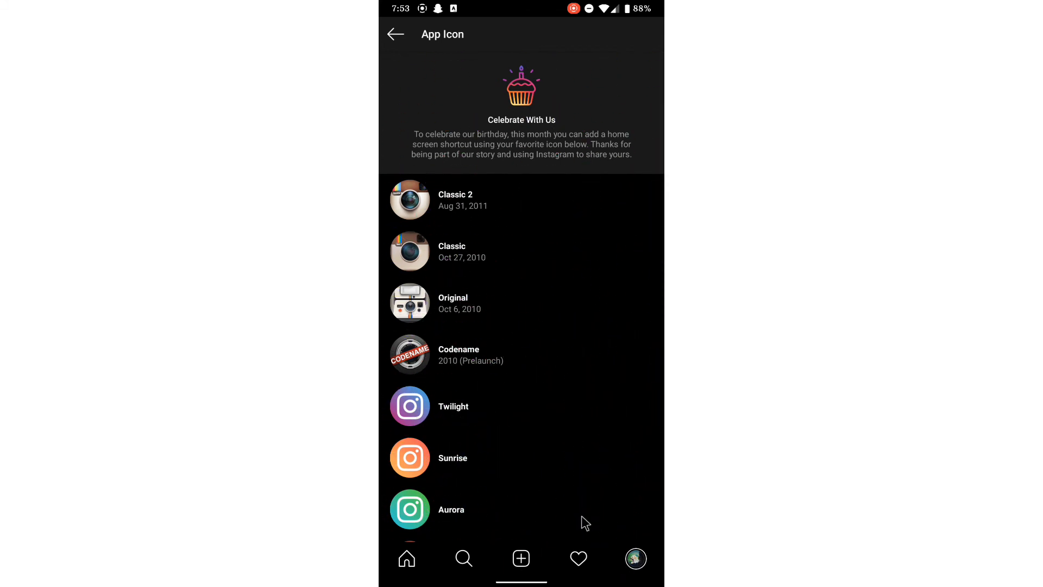
# - Scroll the App Icon list down to the Pride, Gold, Dark, Light and Very Dark options
pyautogui.scroll(-3)
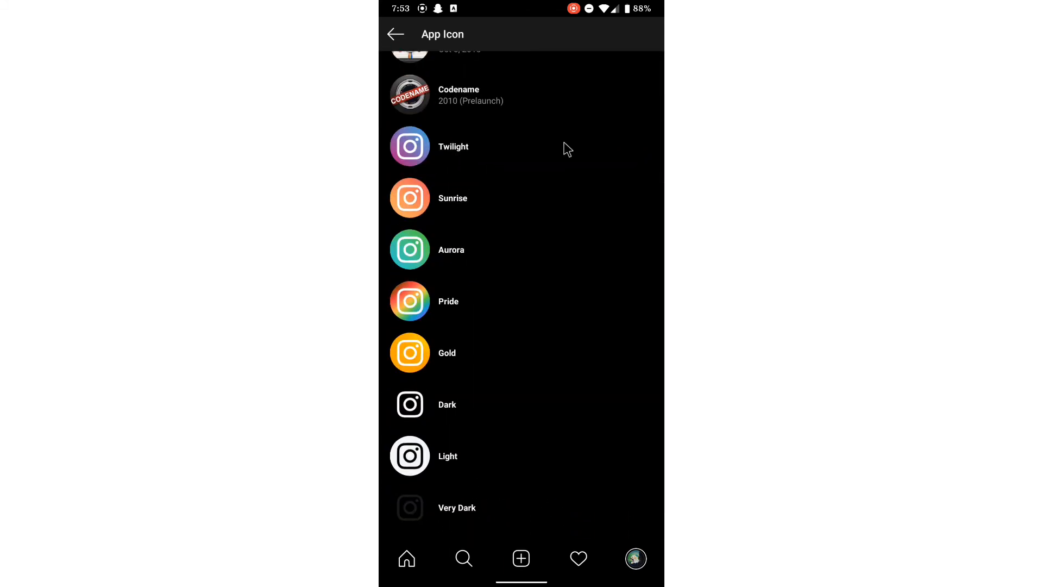